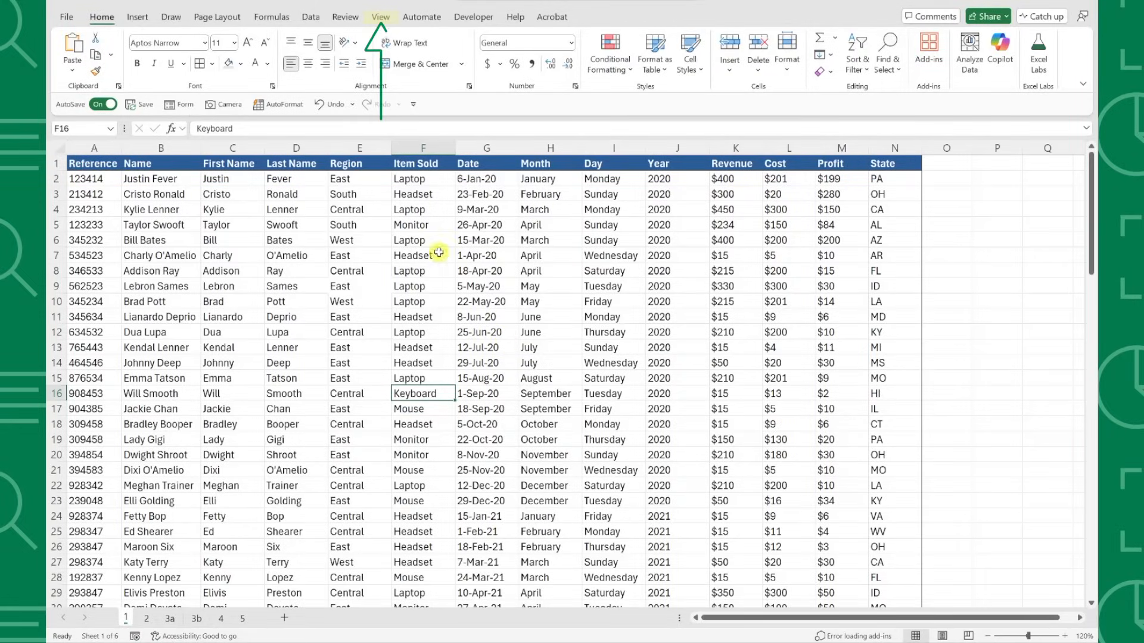
- Turn on Focus Cell from the View ribbon and recolor its row/column highlight to yellow
left_click(381, 16)
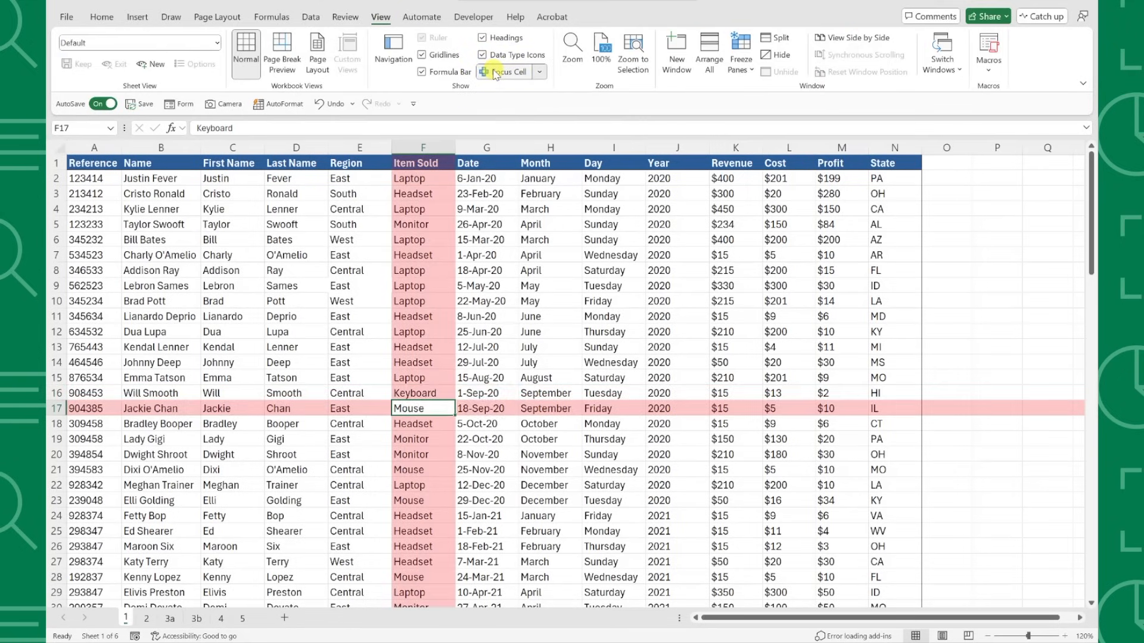
left_click(615, 439)
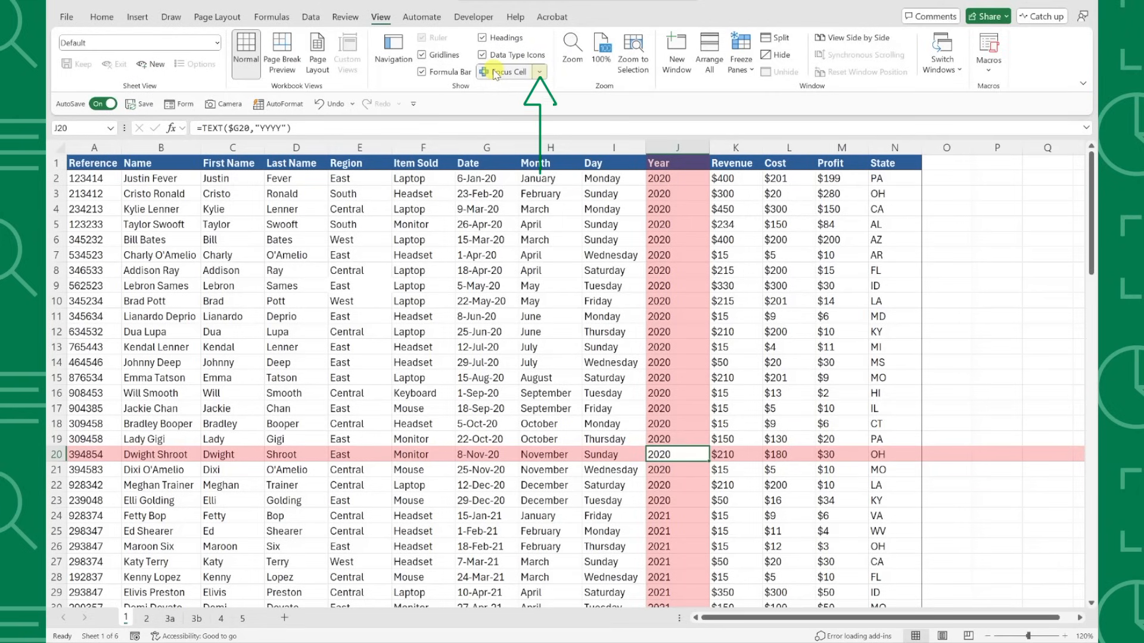
left_click(538, 71)
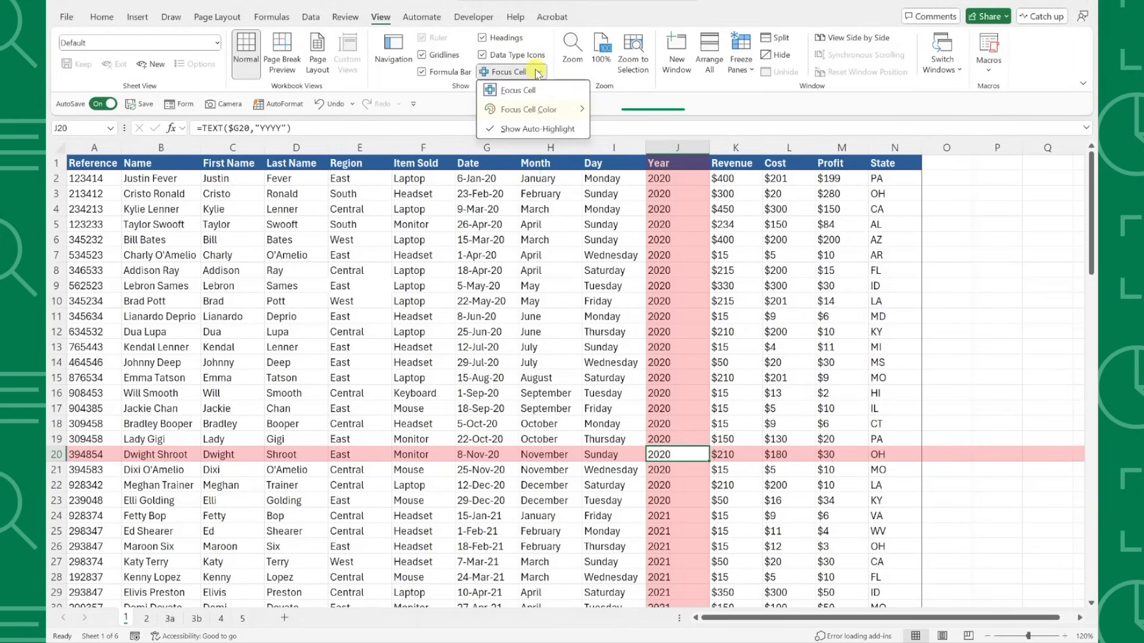
left_click(529, 110)
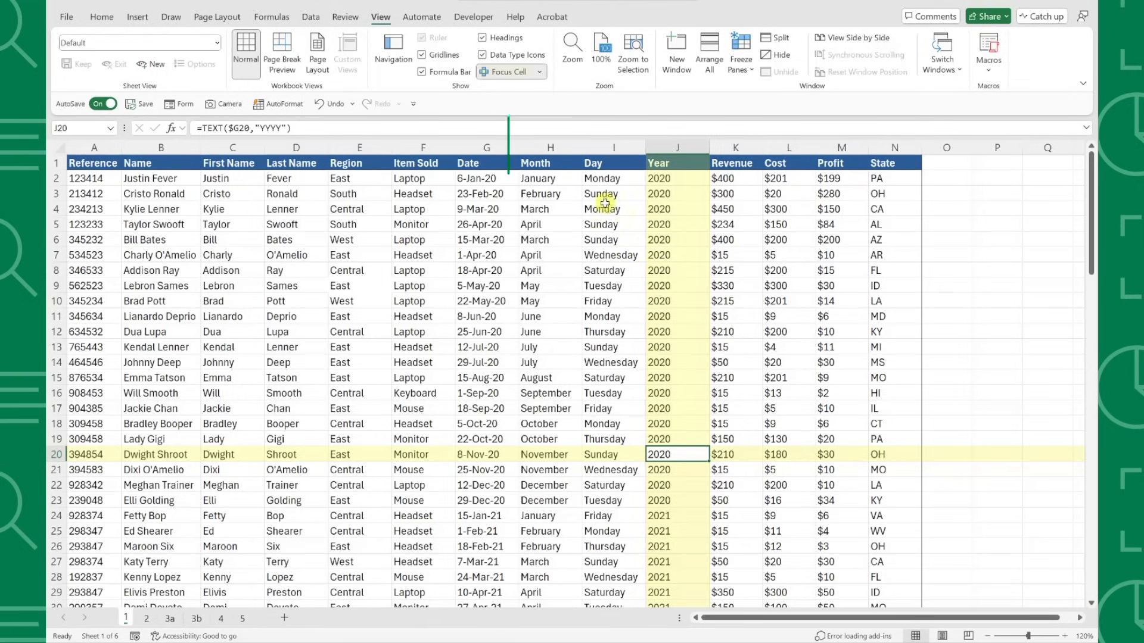
left_click(507, 71)
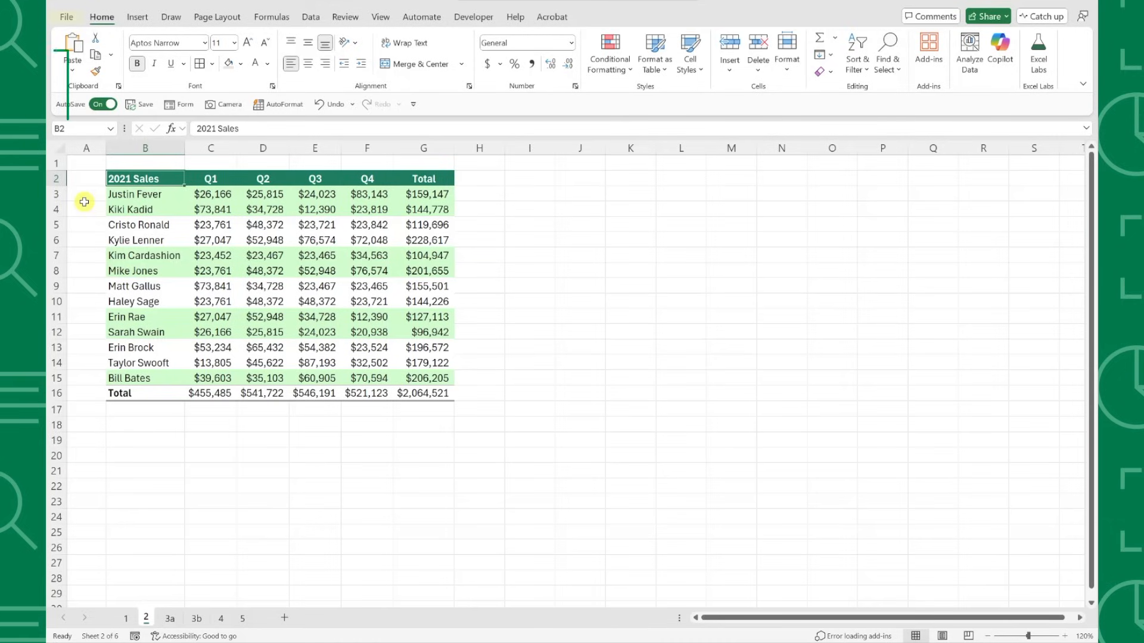
- Set the Office Theme to Black under File > Account and return to the 2021 Sales sheet
left_click(67, 15)
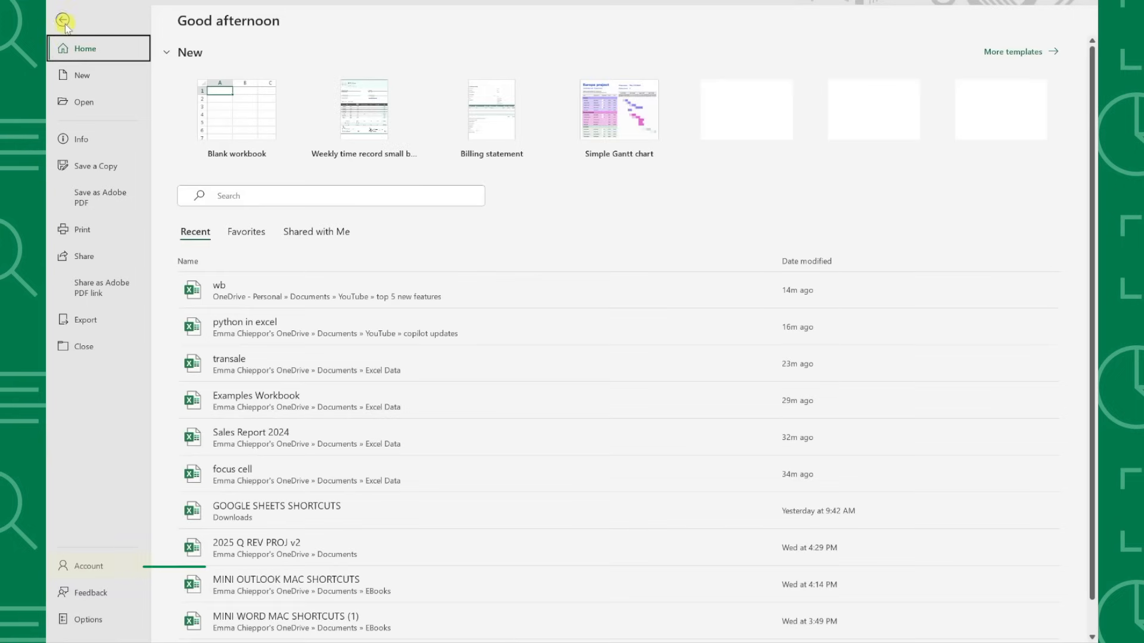
left_click(89, 565)
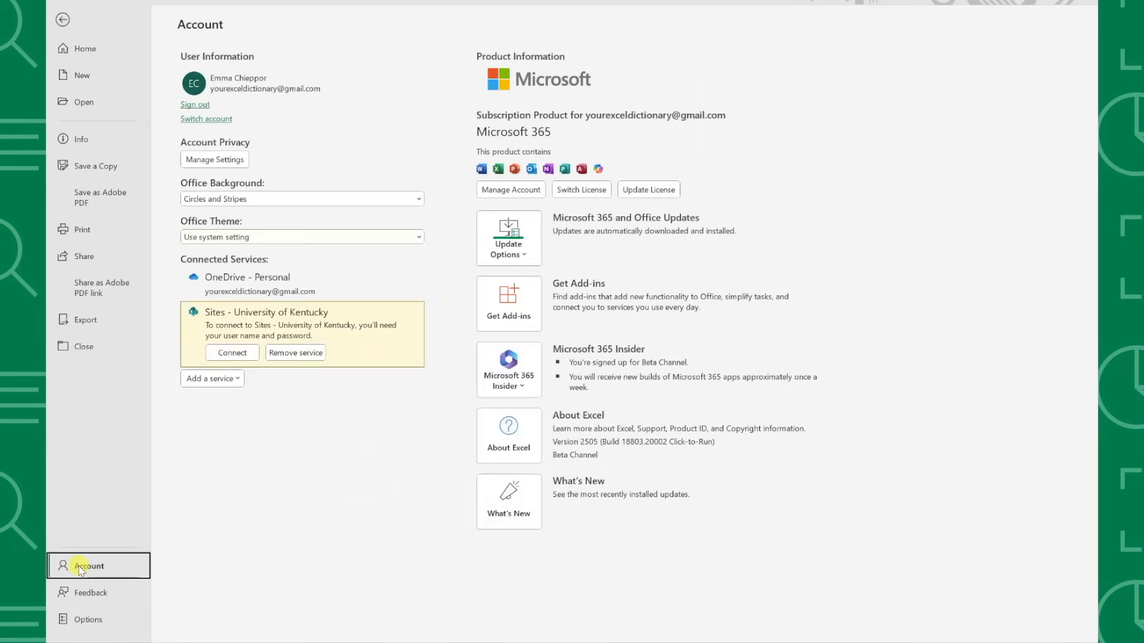
left_click(301, 236)
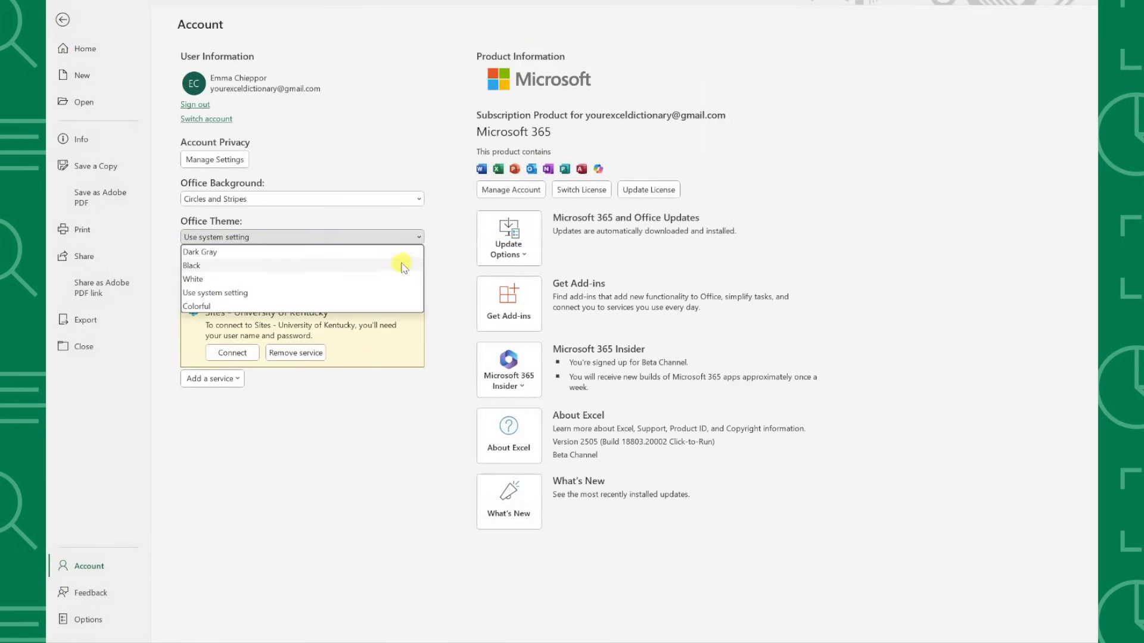
left_click(190, 265)
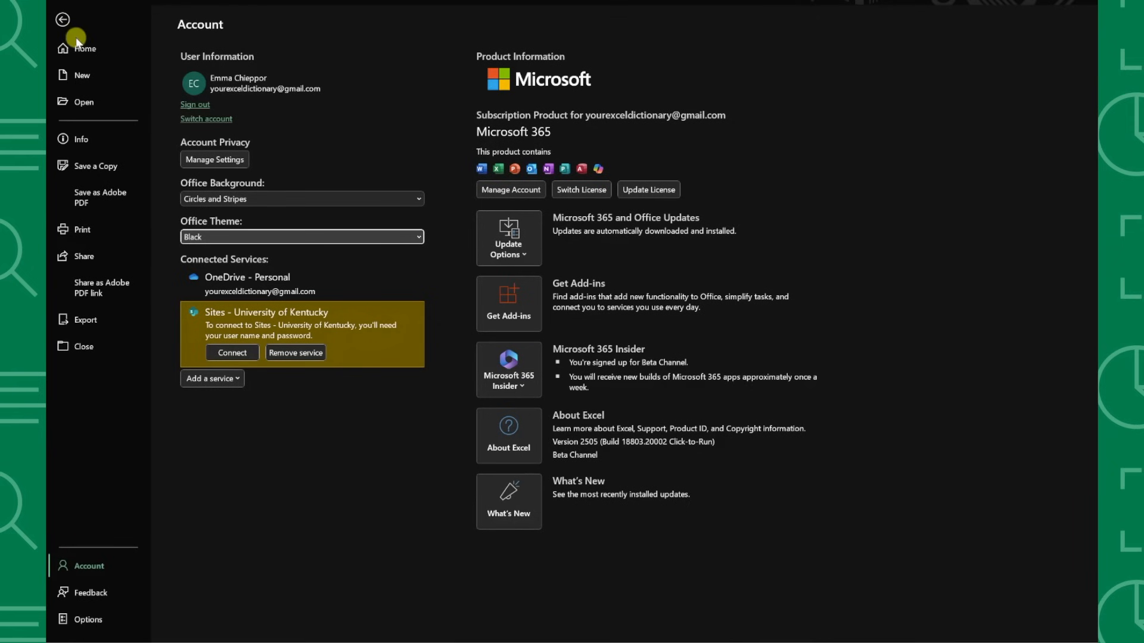
left_click(62, 20)
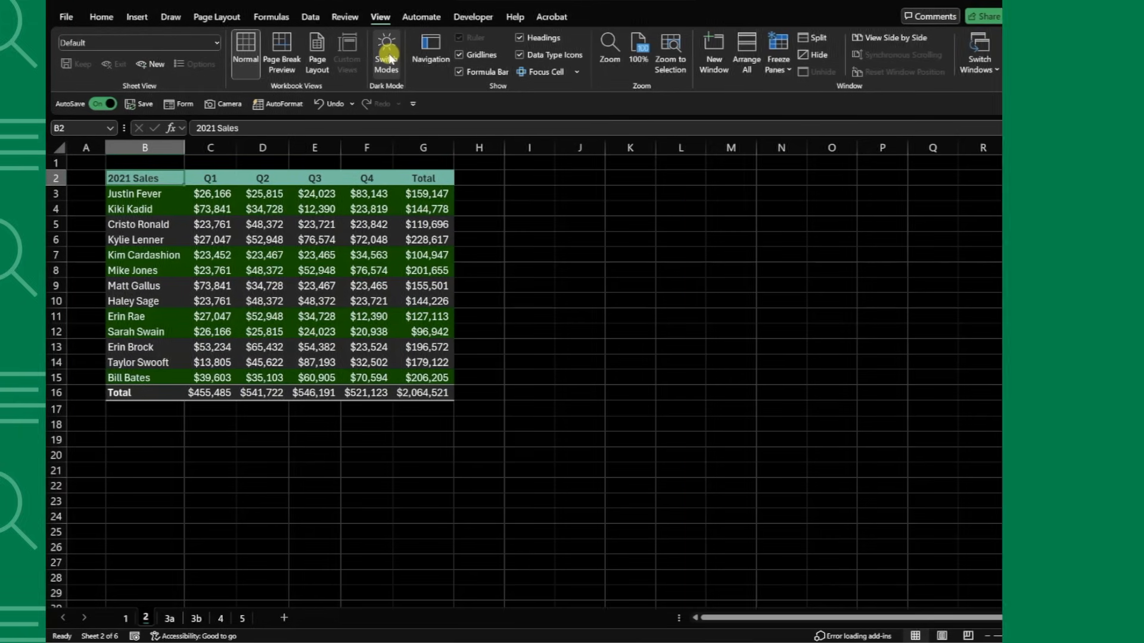
- Enter =TRANSLATE(C3,"en","es") in D3 to translate product descriptions to Spanish
left_click(168, 619)
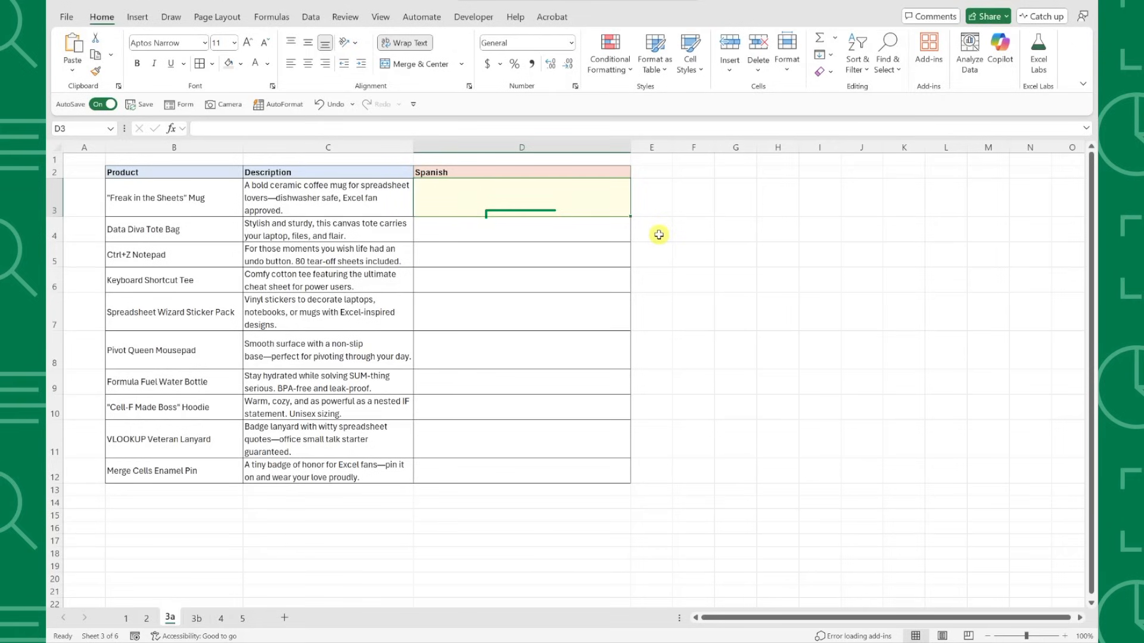
type("=tra")
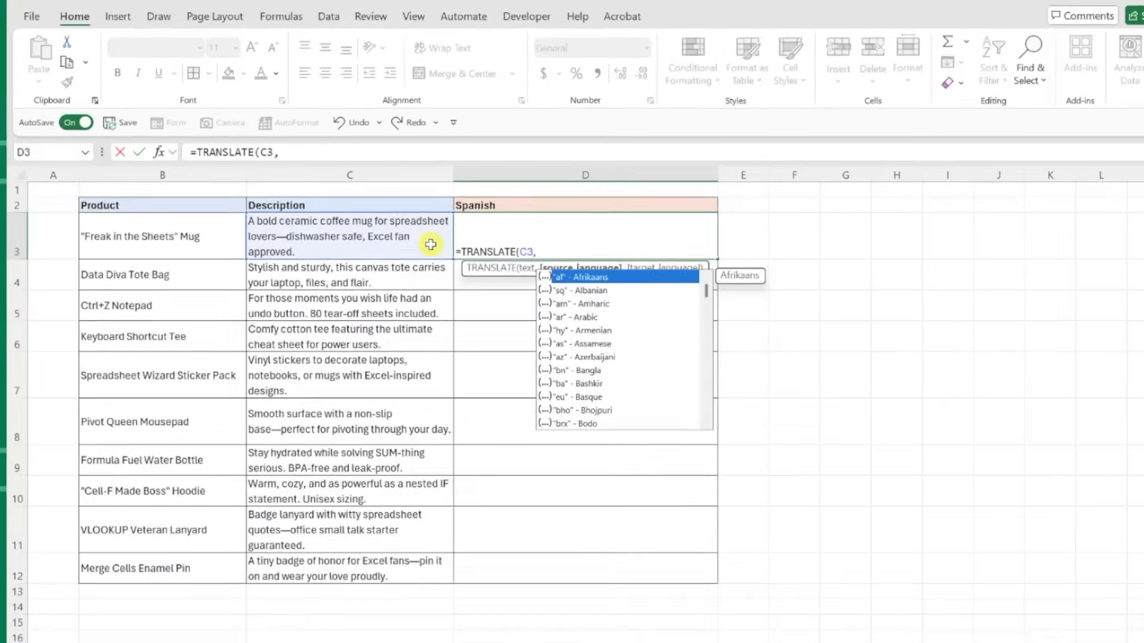
type("\"en\",")
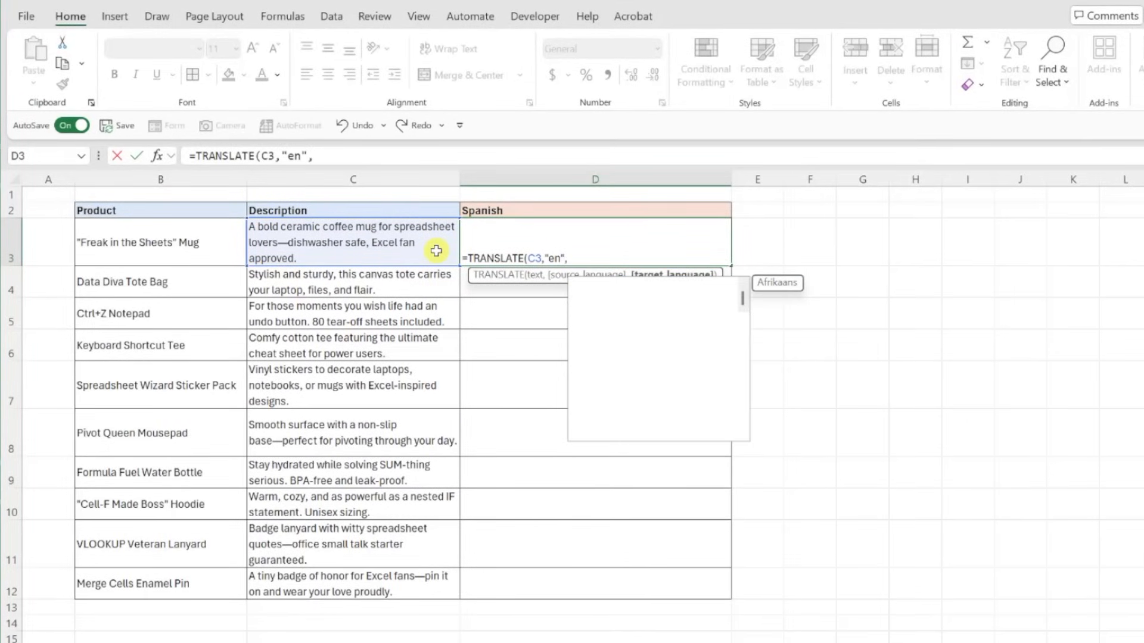
type("\"es")
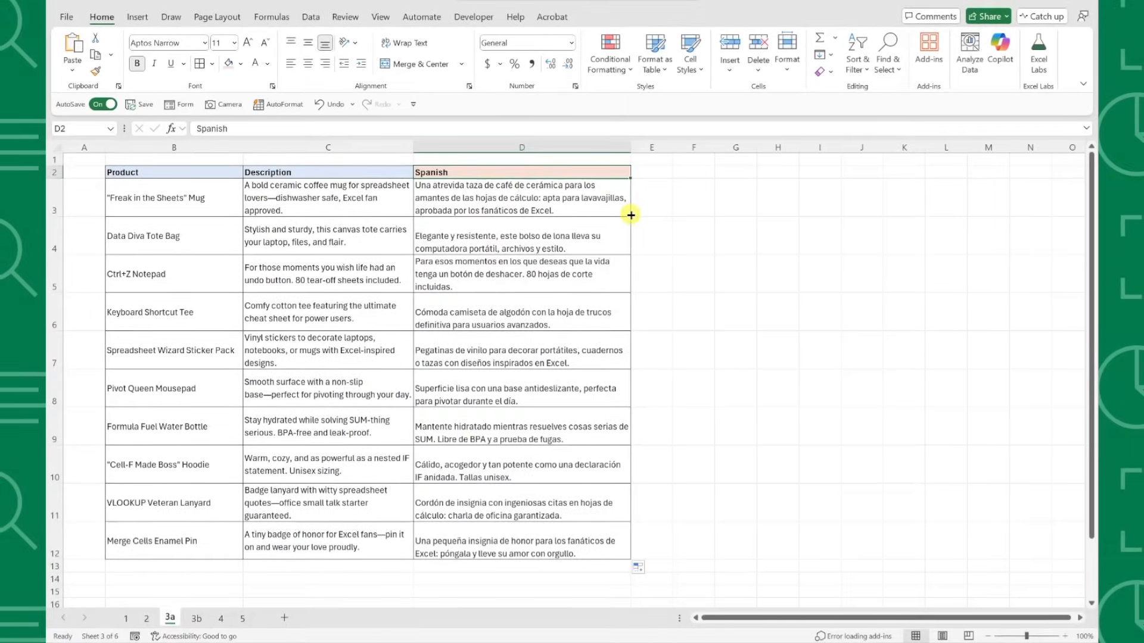
- On sheet 3b enter =TRANSLATE(B3,DETECTLANGUAGE(B3),"en") in C3 for auto-detected translation to English
left_click(197, 619)
type("=DETECTLANGUAGE(B3")
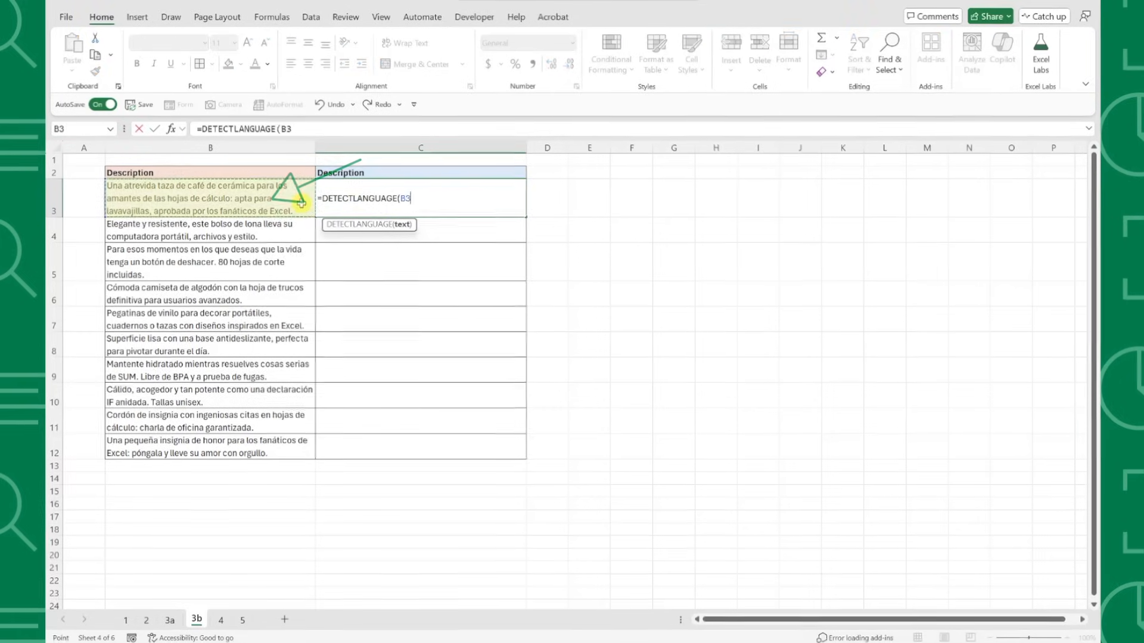
key("Enter")
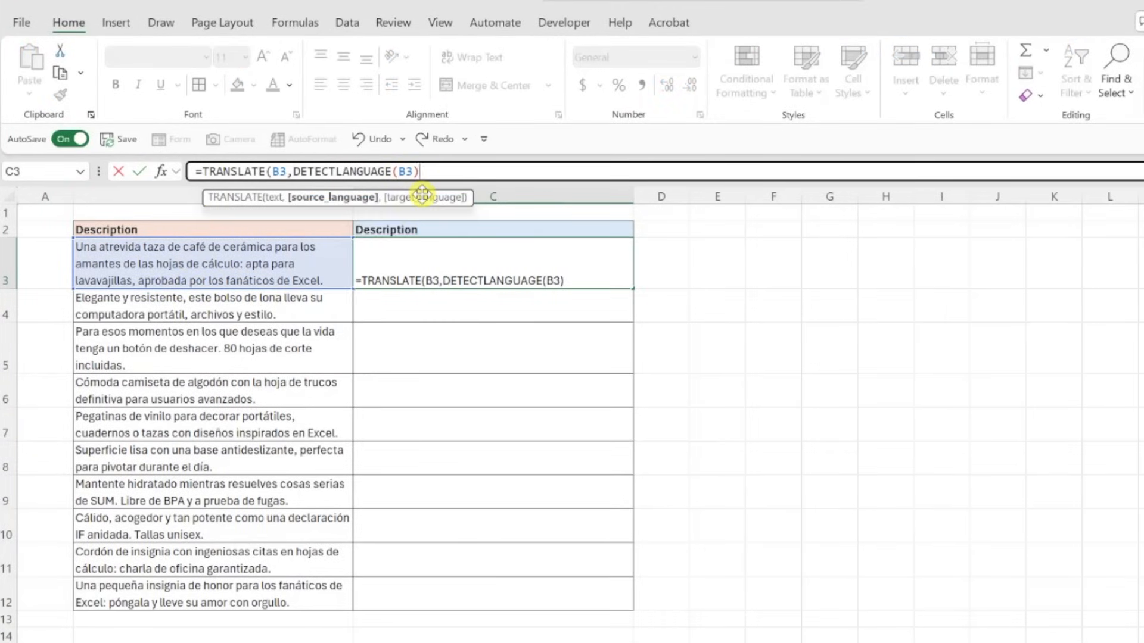
type(",\"en\"")
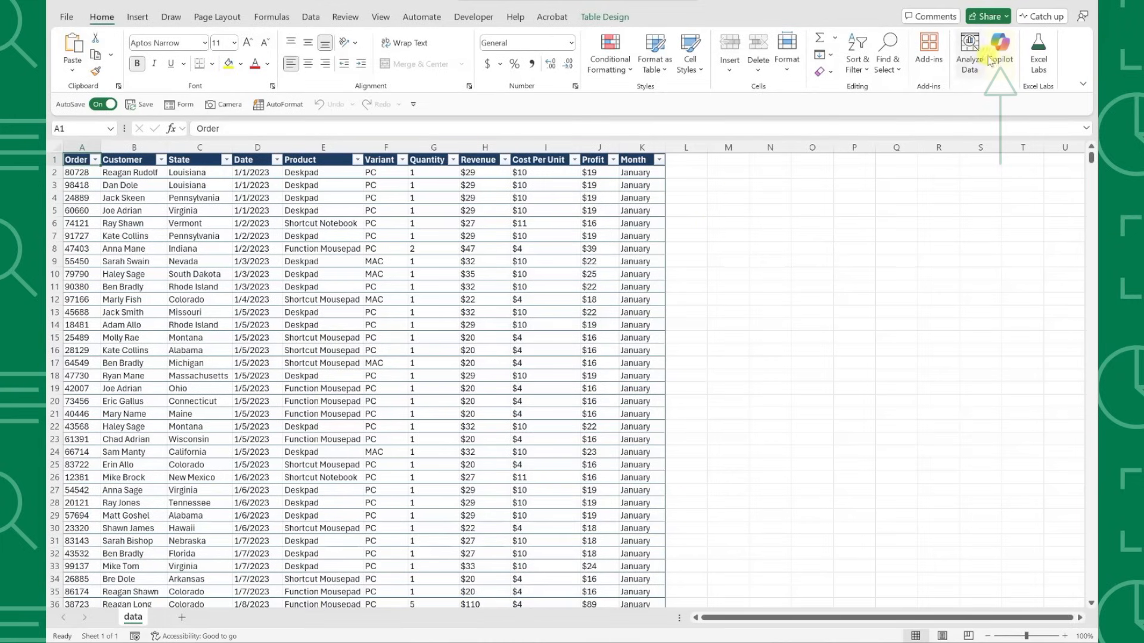
- Start Copilot's Python advanced analysis of the orders data on a new Analysis1 sheet
left_click(999, 53)
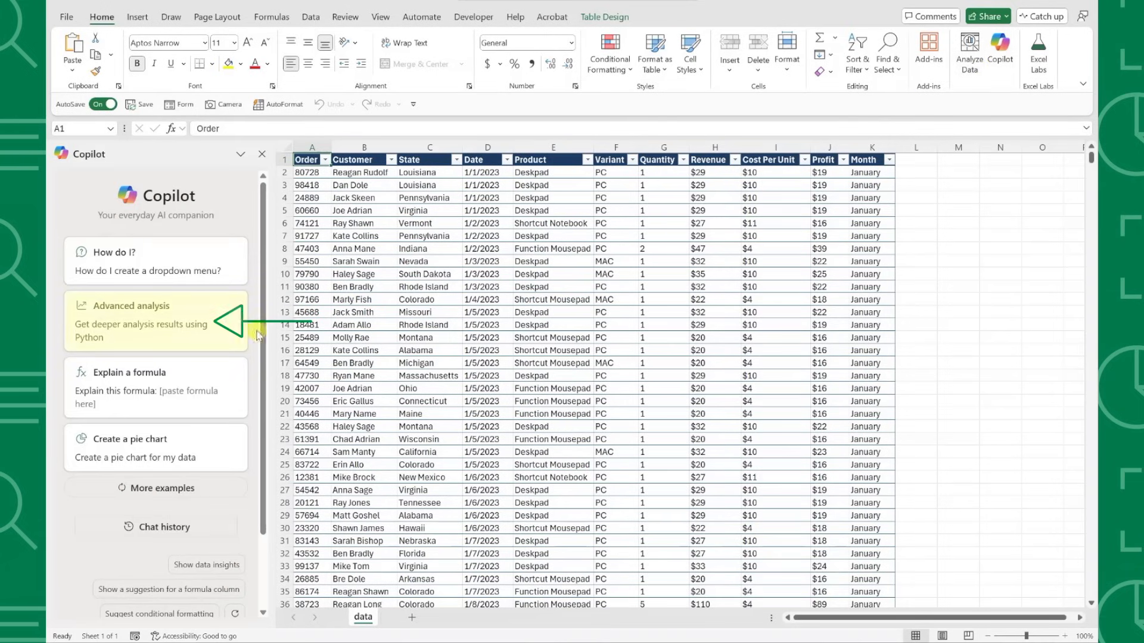
left_click(140, 324)
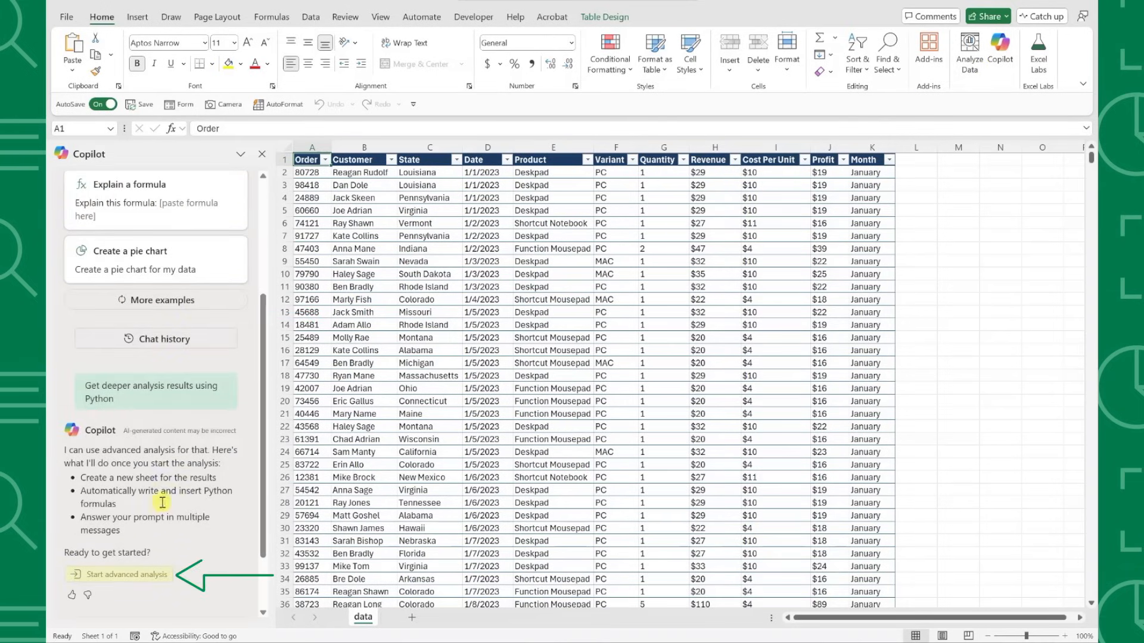
left_click(127, 575)
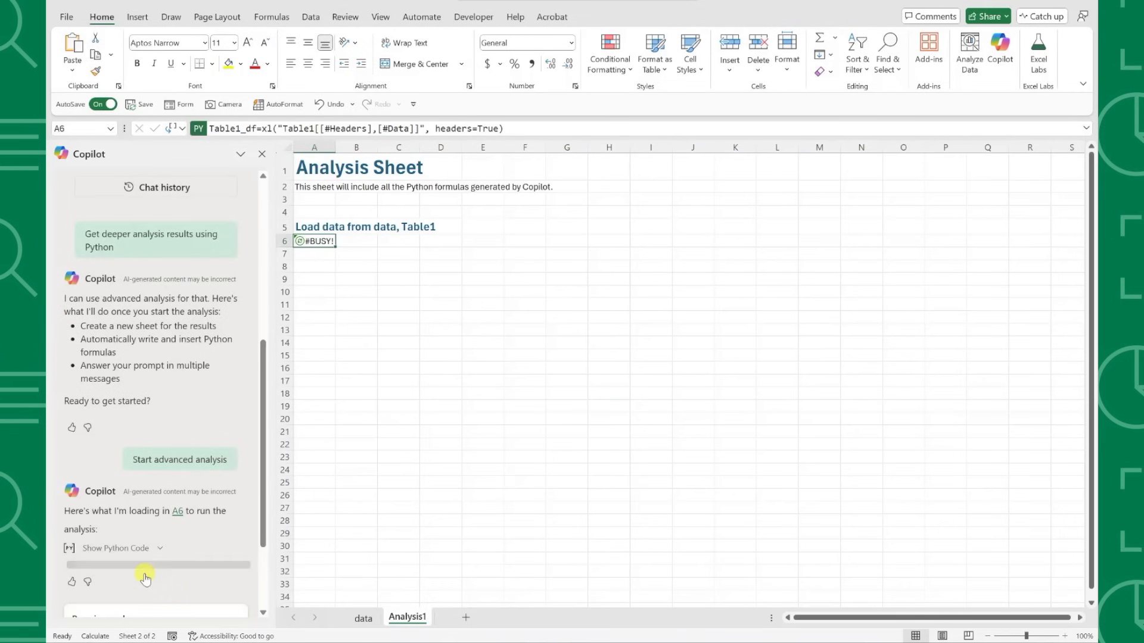
left_click(179, 458)
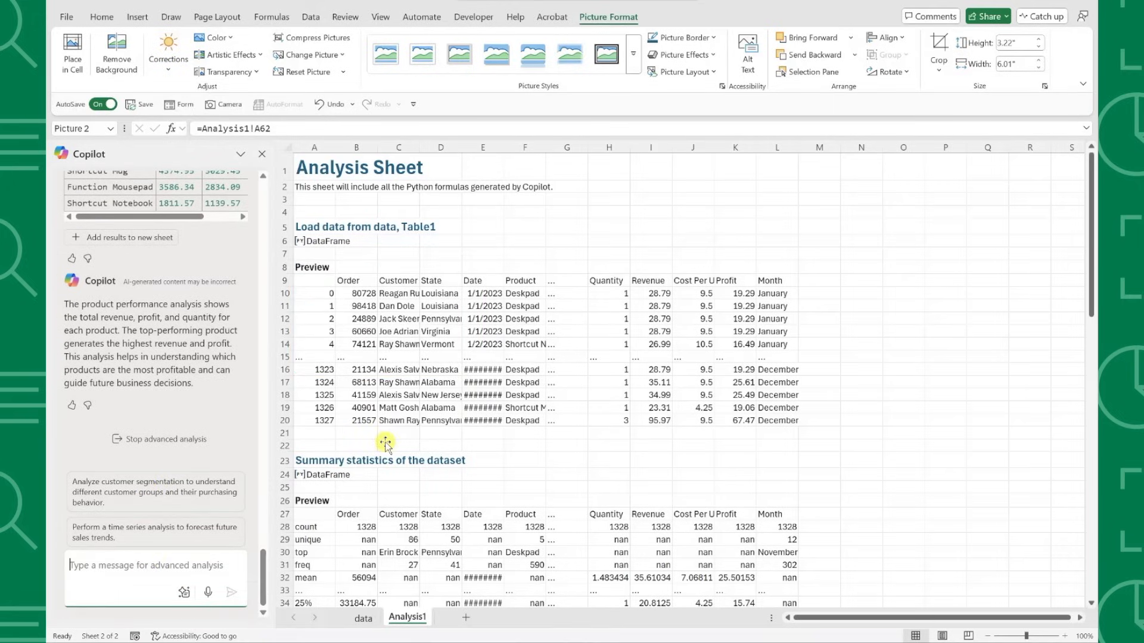
- Scroll through the generated summary statistics, sales trend and profit charts
scroll("down", 3)
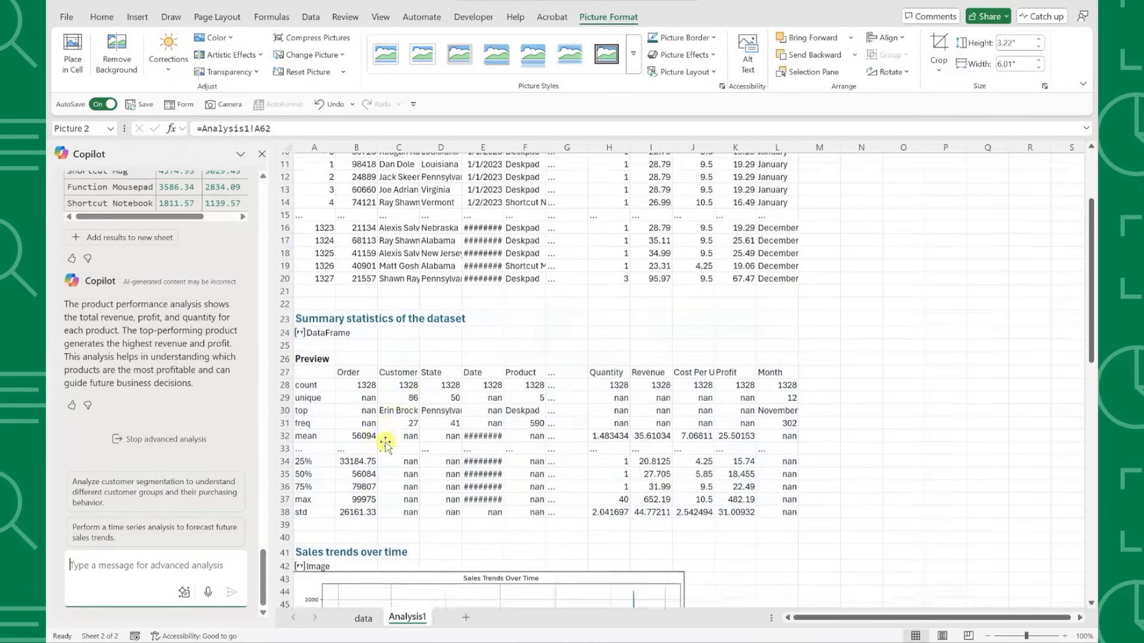
scroll("down", 3)
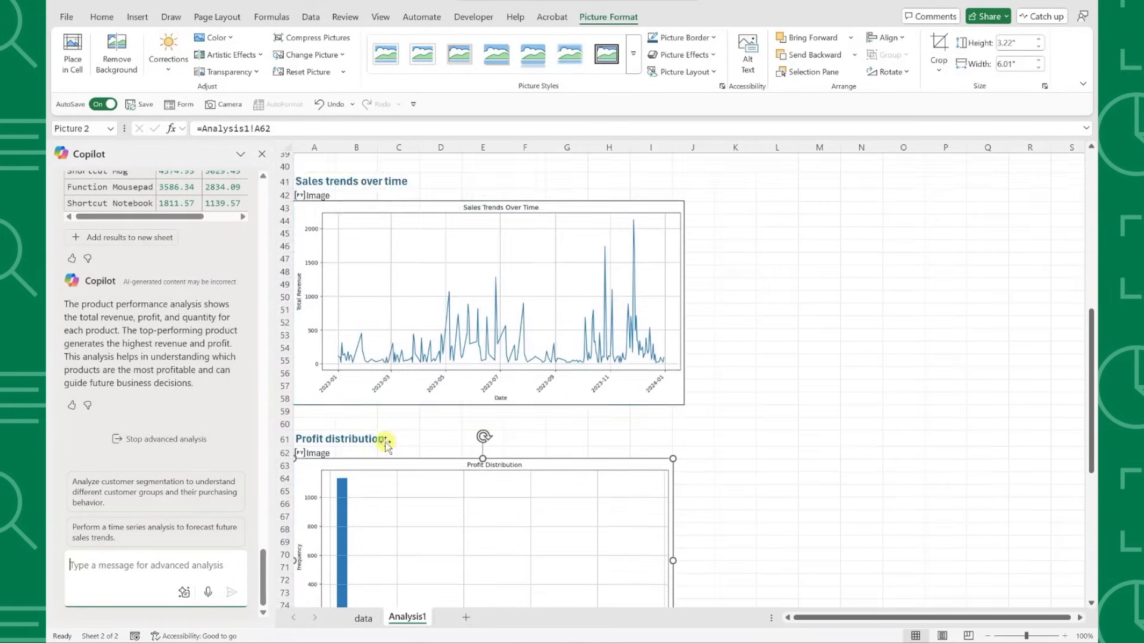
scroll("down", 3)
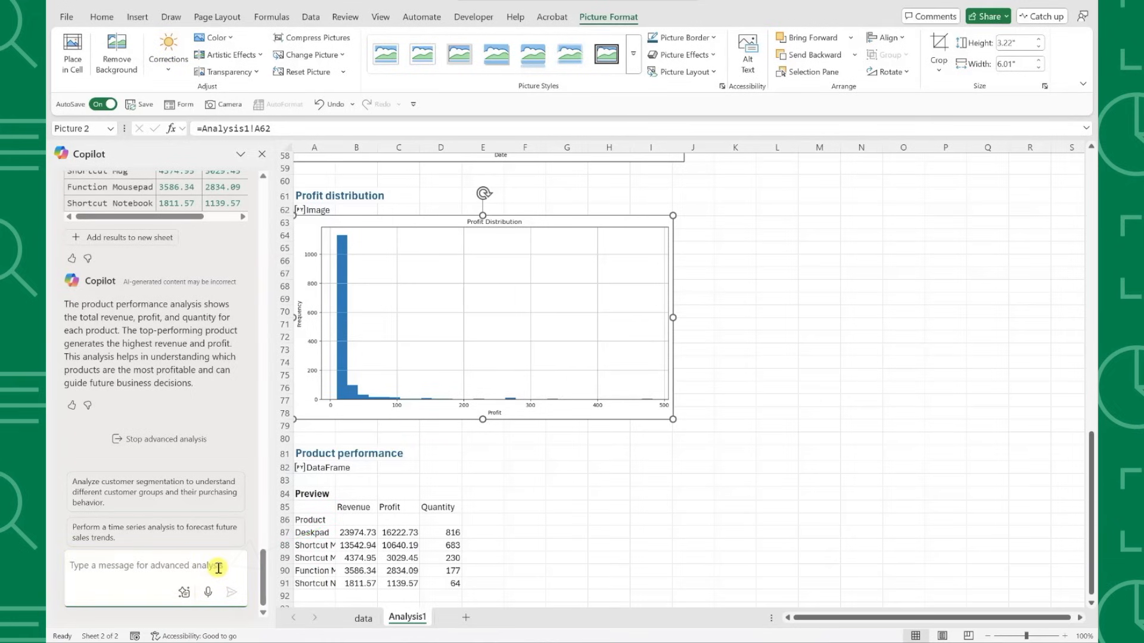
- Ask Copilot about unique Python charts and add a correlation heatmap to Analysis1
type("what are some unique charts i can create")
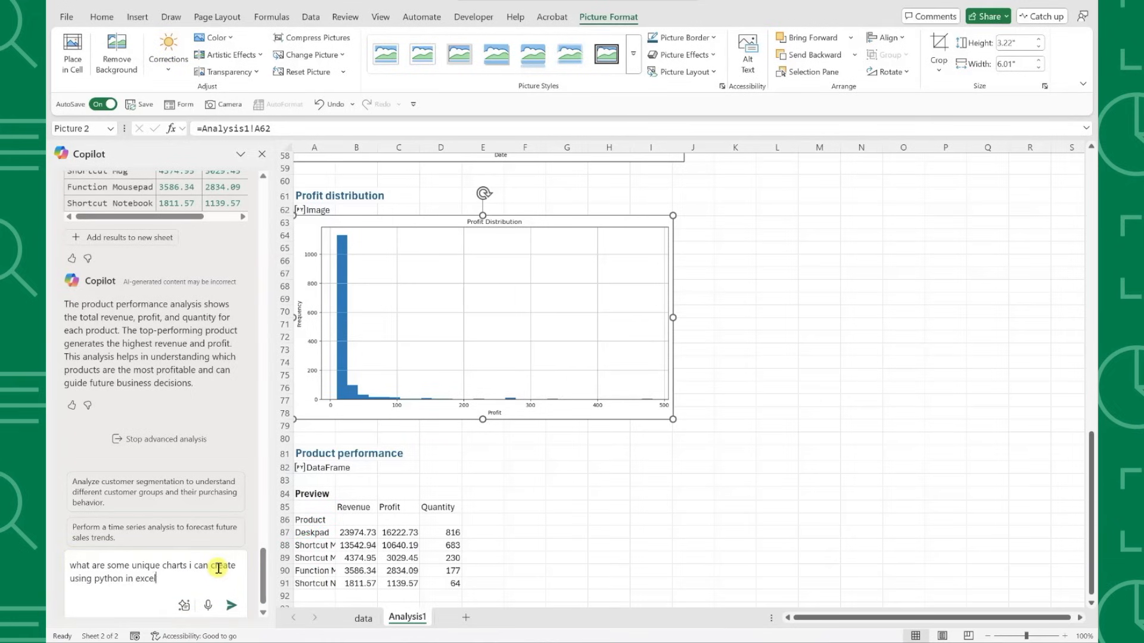
left_click(232, 605)
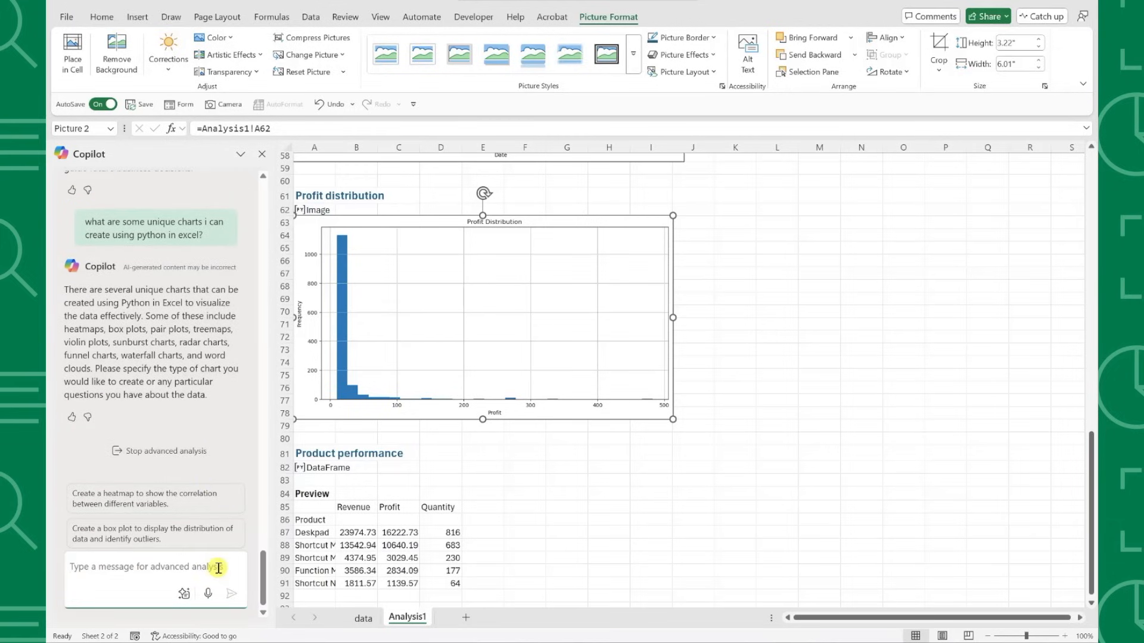
left_click(155, 501)
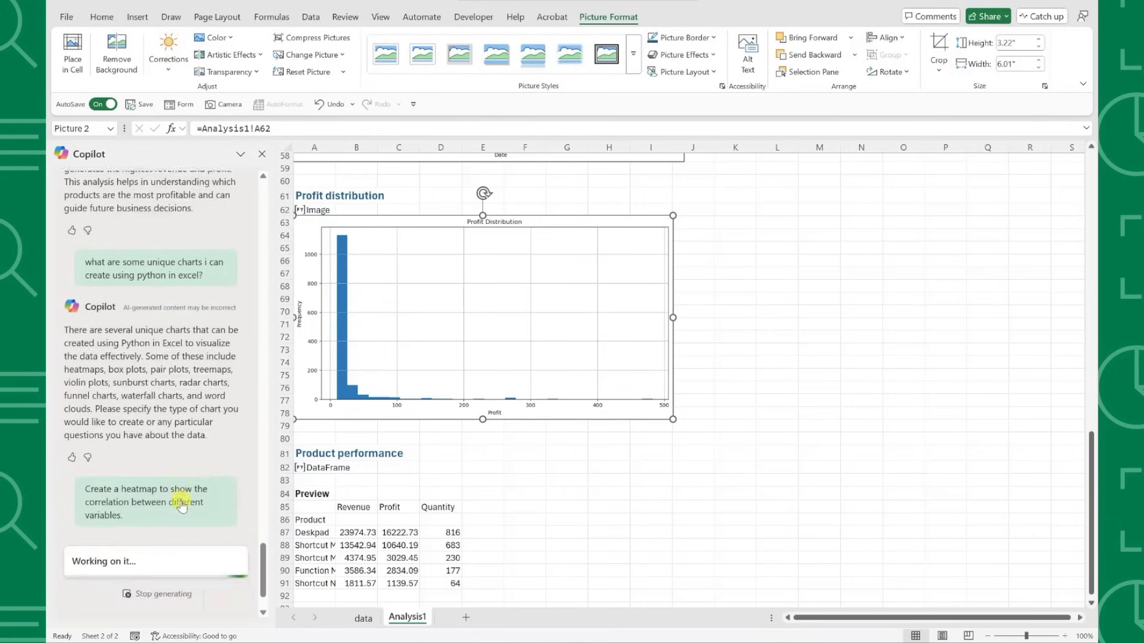
left_click(154, 501)
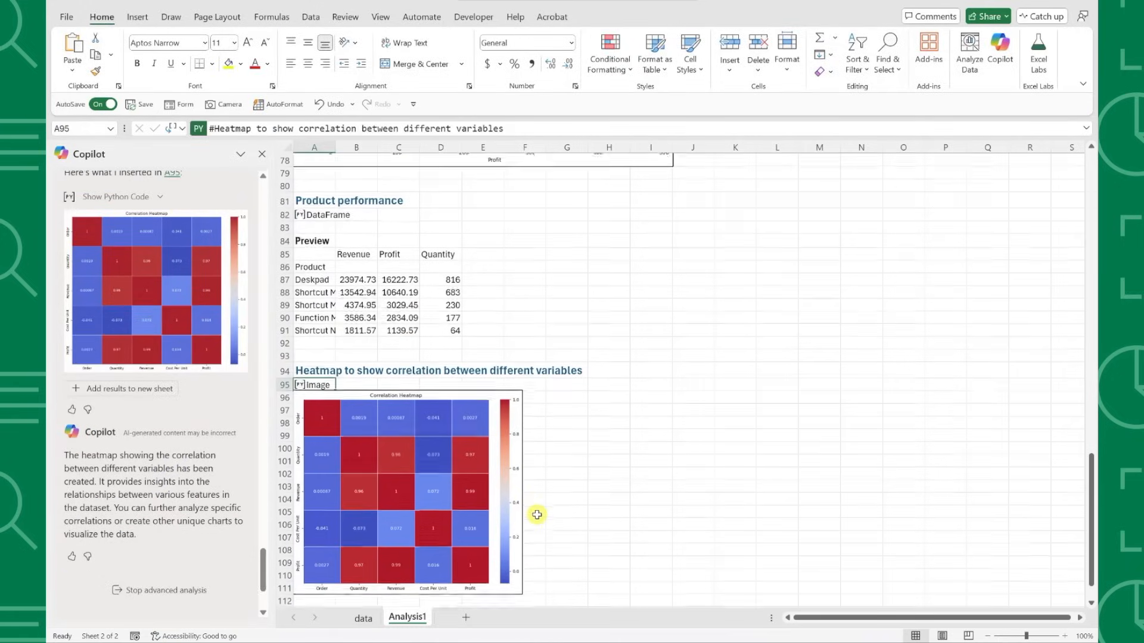
scroll("down", 3)
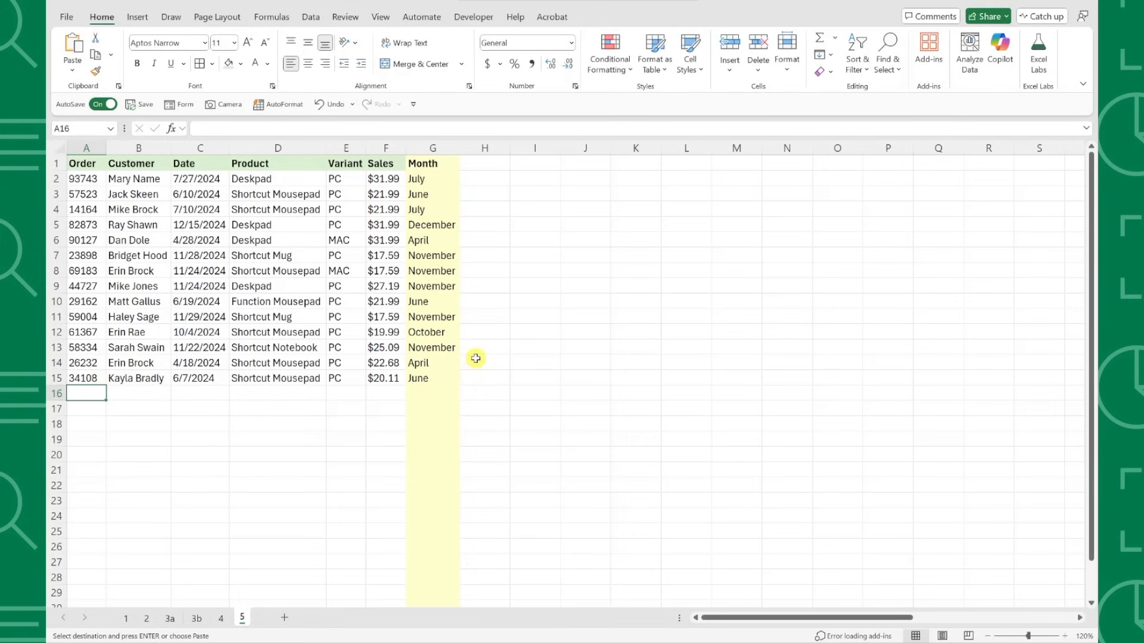
- Paste three more orders below the table and extend the Month formula to row 18
key("ctrl+v")
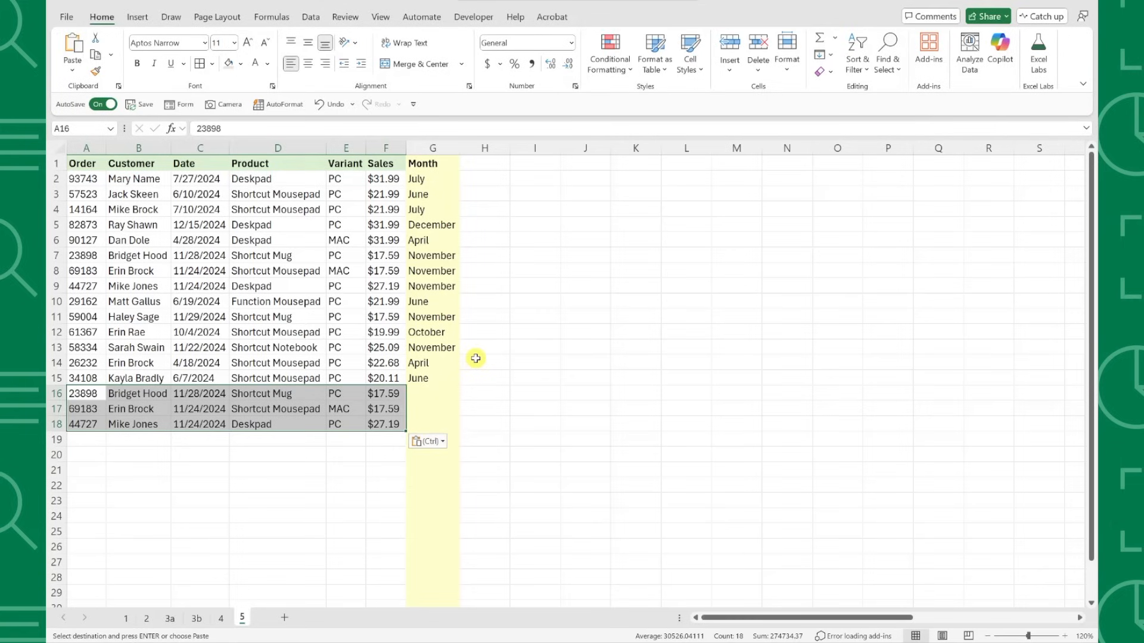
left_click(432, 378)
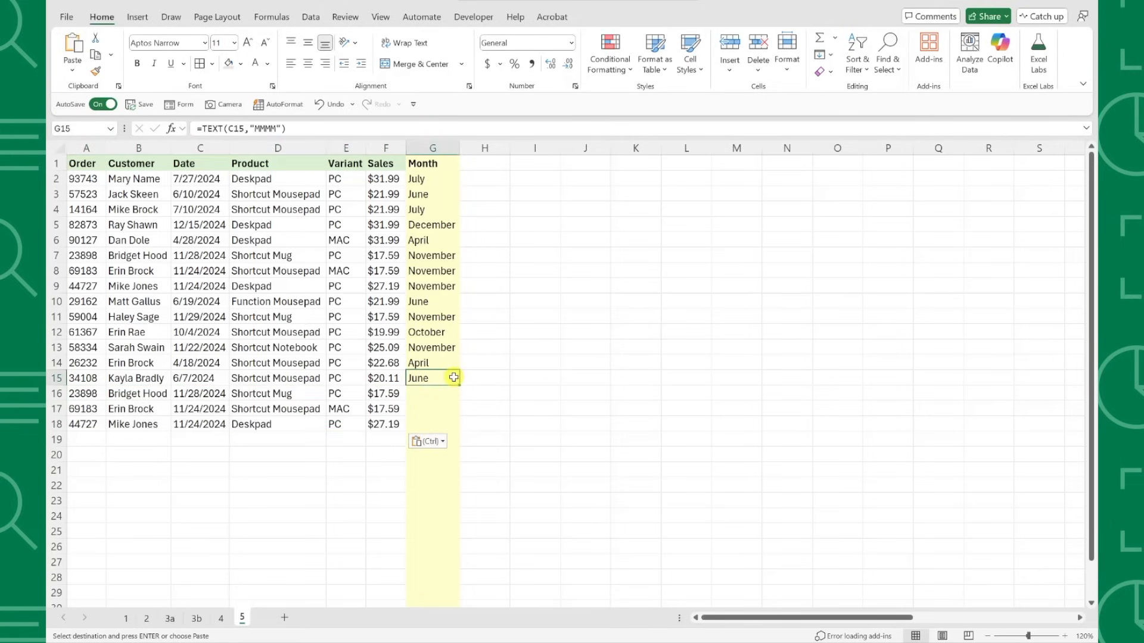
left_click_drag(452, 378, 453, 431)
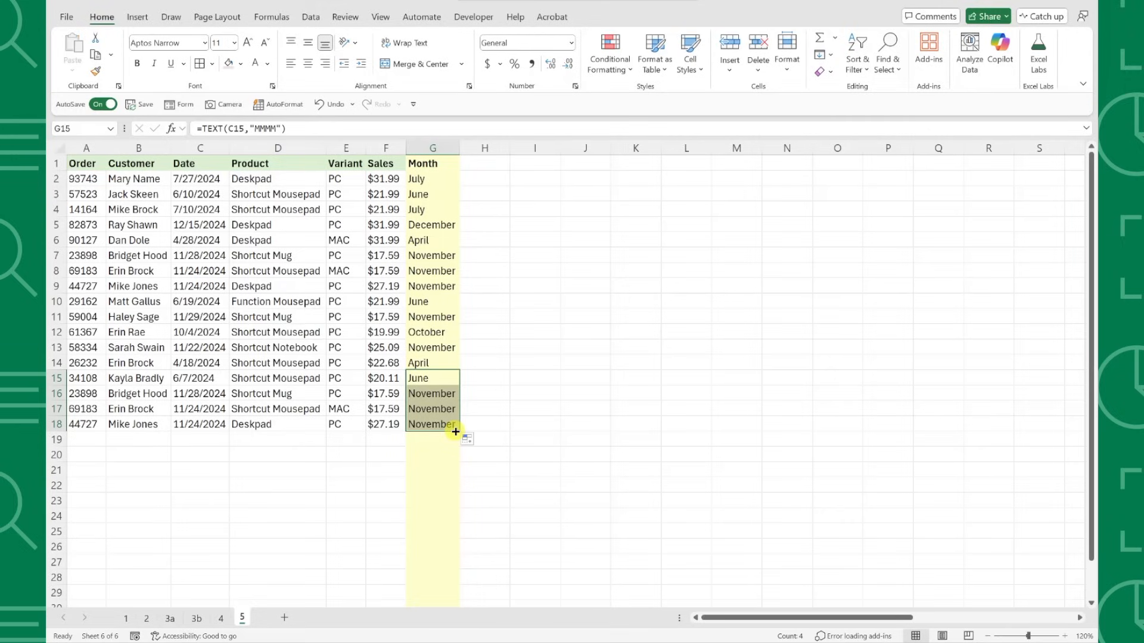
- Fill the Month formula further down and paste three more orders through row 21
left_click(432, 424)
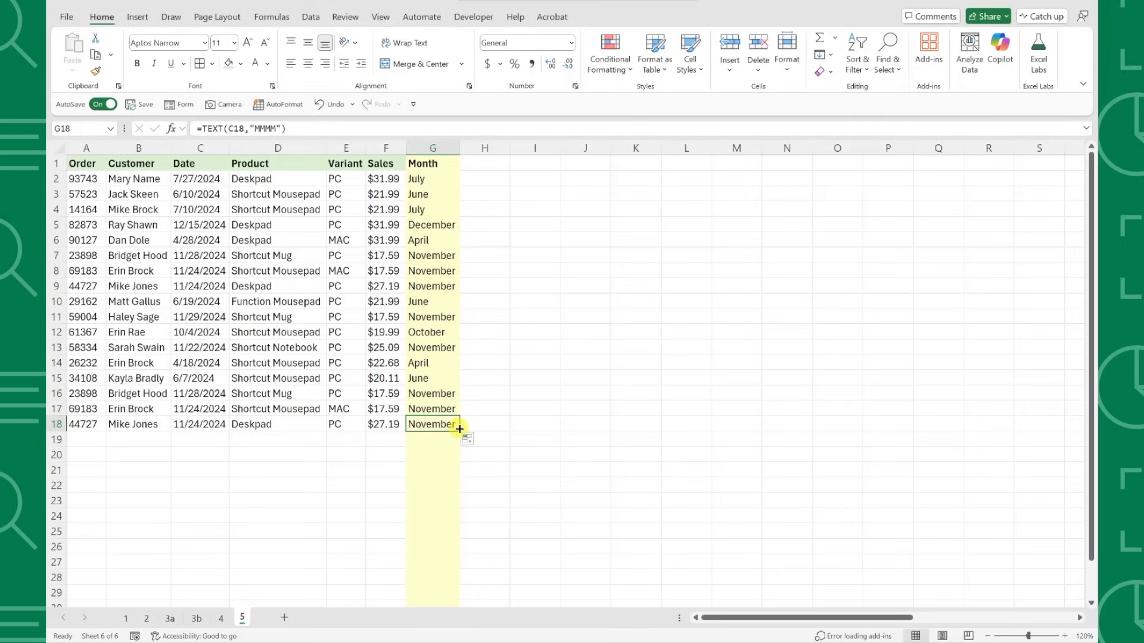
left_click_drag(457, 430, 445, 584)
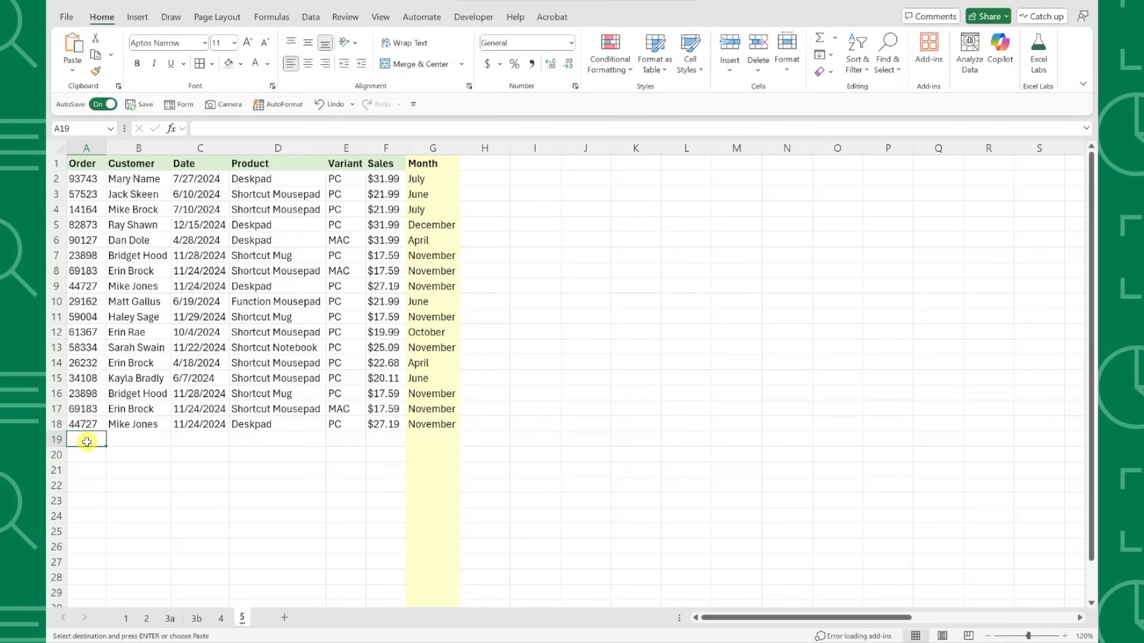
key("ctrl+v")
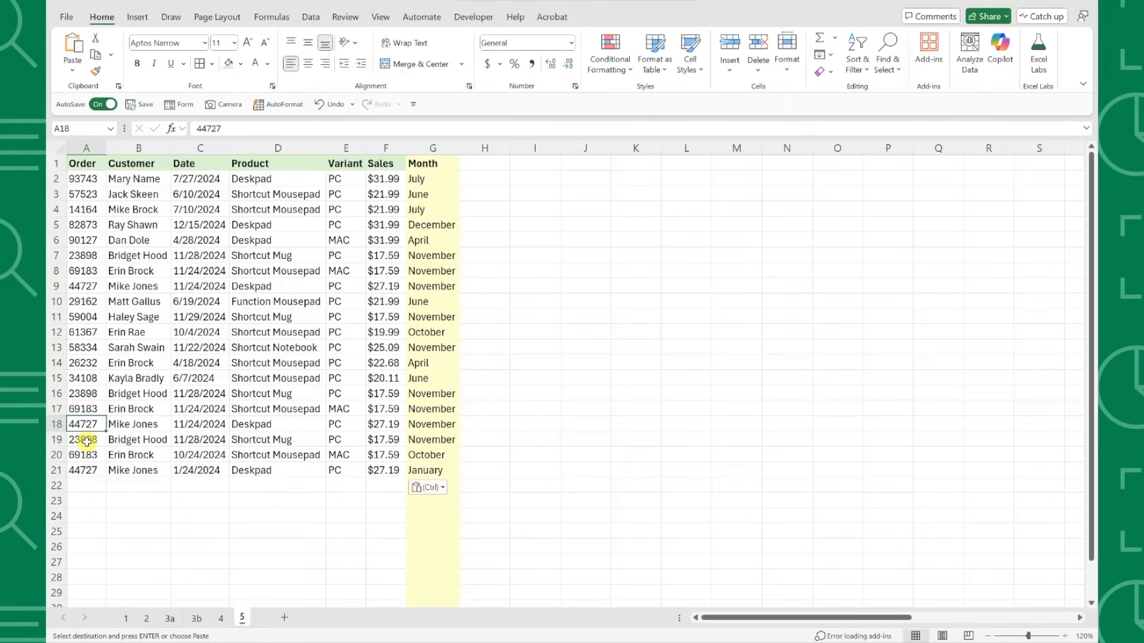